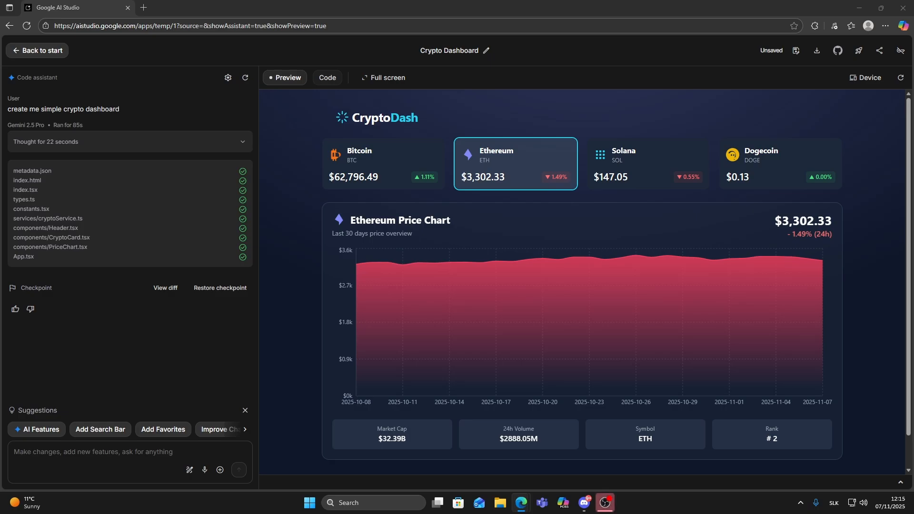
Show the Bitcoin price chart, then switch the preview to Solana's chart
{"action": "left_click", "coordinate": [383, 163]}
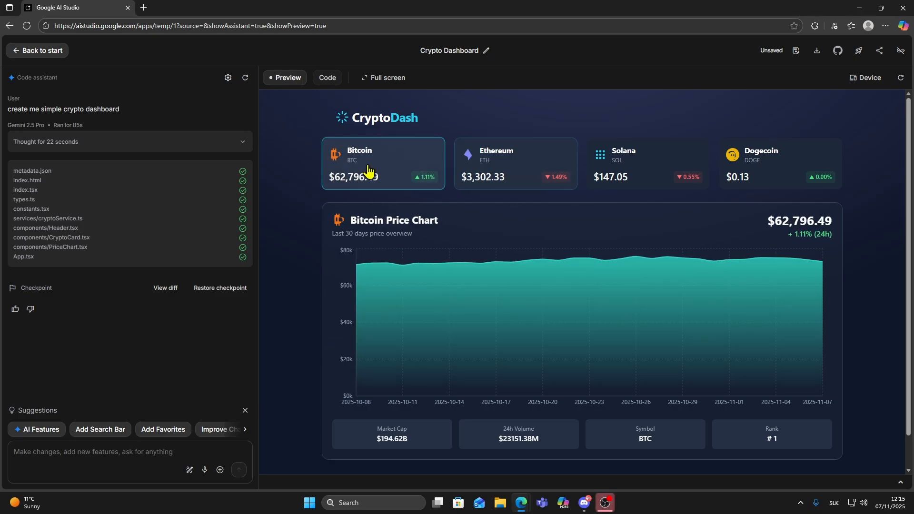
{"action": "left_click", "coordinate": [745, 177]}
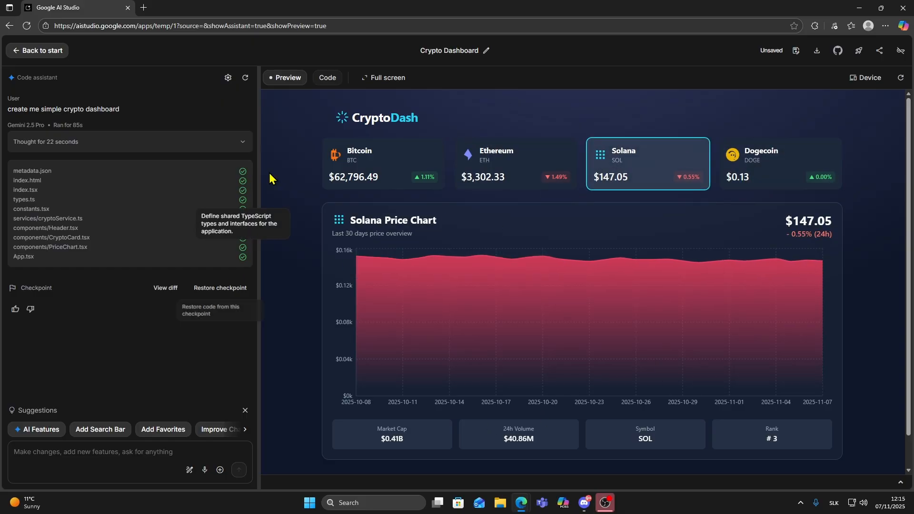
{"action": "mouse_move", "coordinate": [589, 263]}
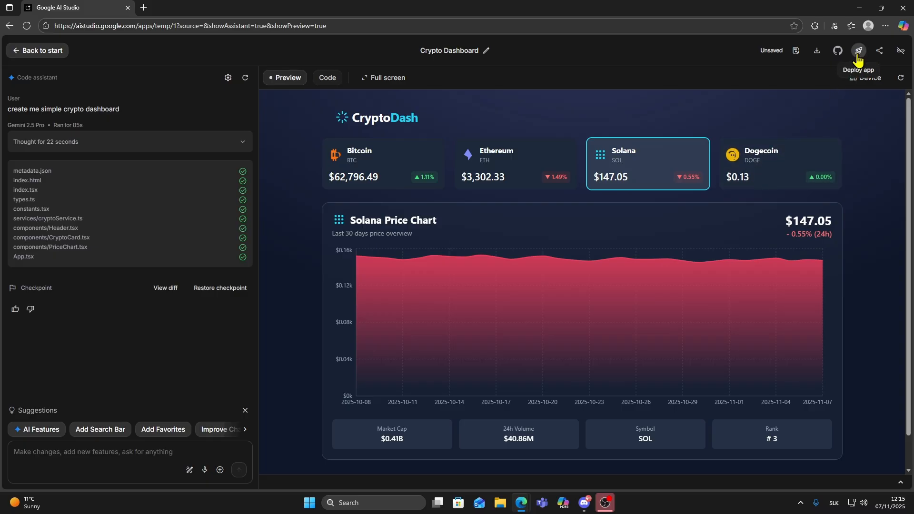
Start the Google Cloud deployment and list the available Cloud projects
{"action": "left_click", "coordinate": [858, 51]}
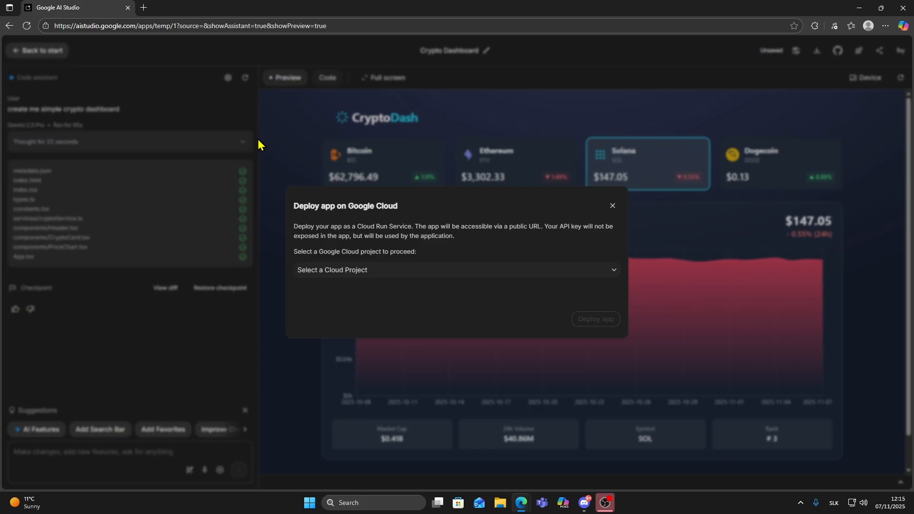
{"action": "mouse_move", "coordinate": [395, 290]}
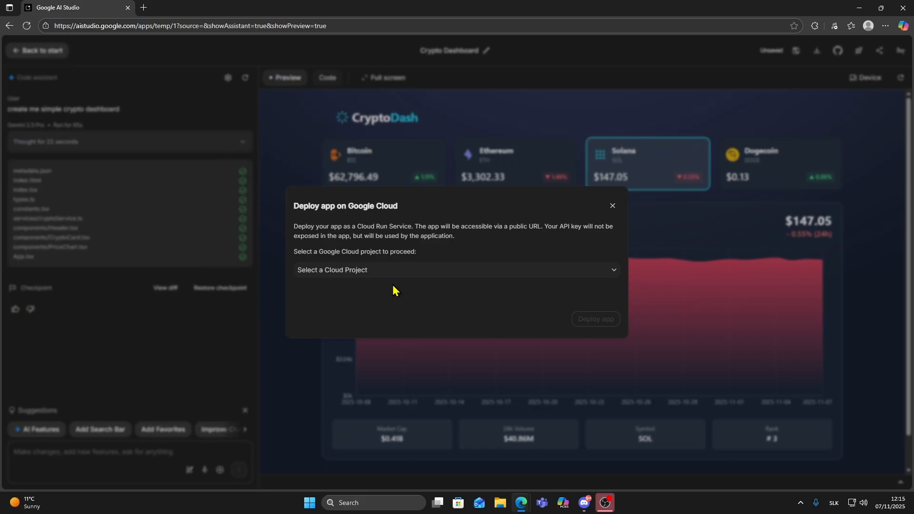
{"action": "left_click", "coordinate": [457, 270]}
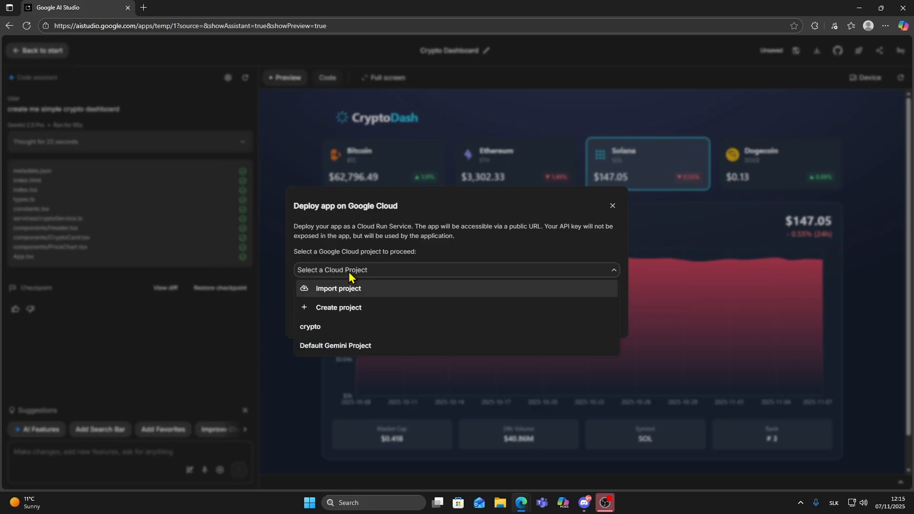
{"action": "mouse_move", "coordinate": [331, 319]}
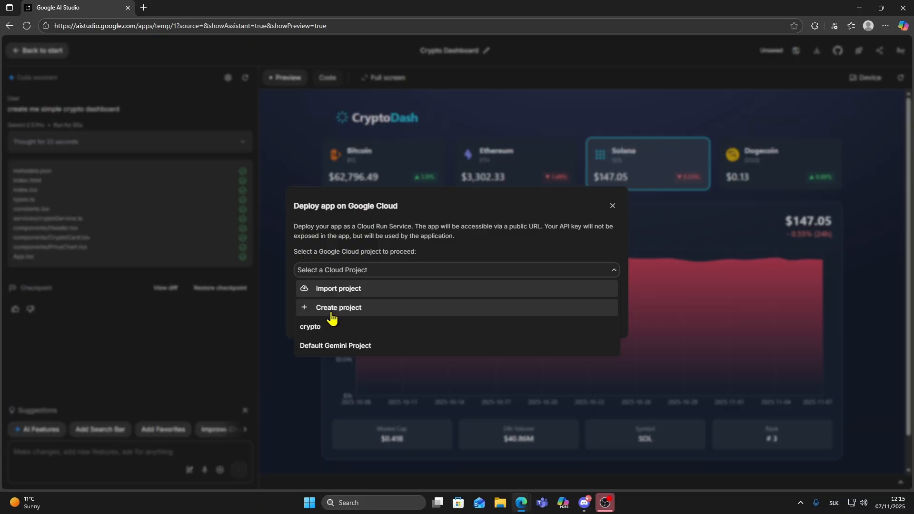
Create a Cloud project named 'crrypto' and reopen the project list
{"action": "left_click", "coordinate": [338, 308]}
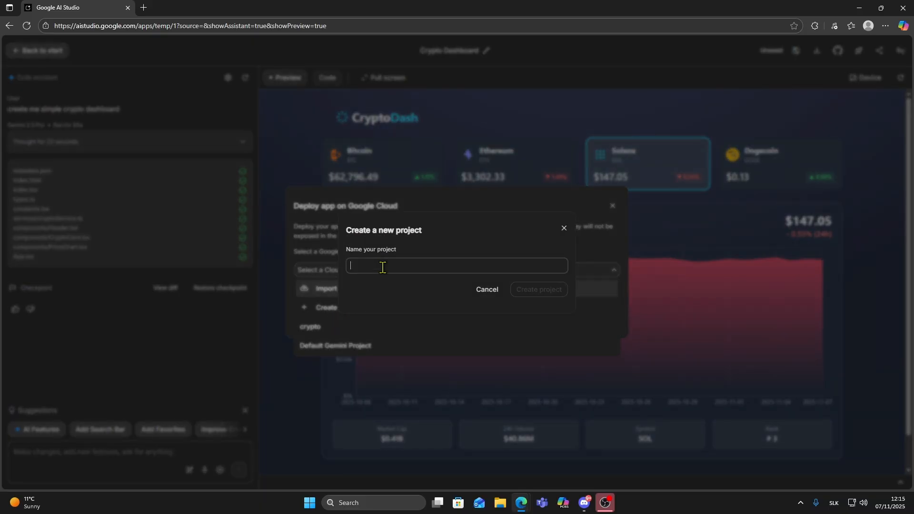
{"action": "type", "text": "crrypto"}
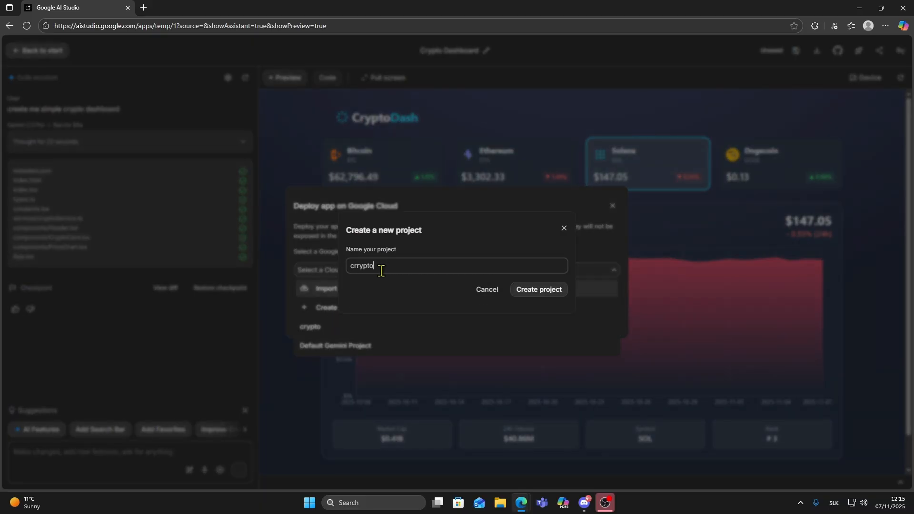
{"action": "mouse_move", "coordinate": [412, 286]}
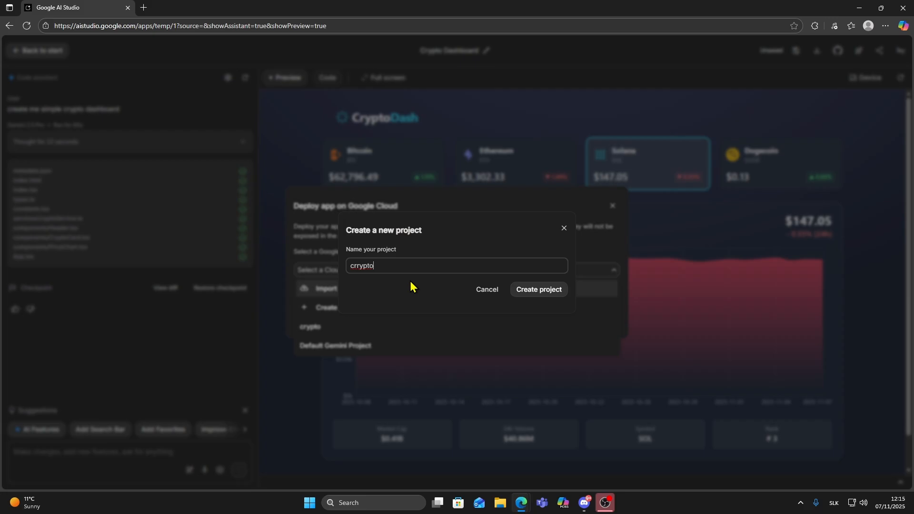
{"action": "left_click", "coordinate": [539, 290]}
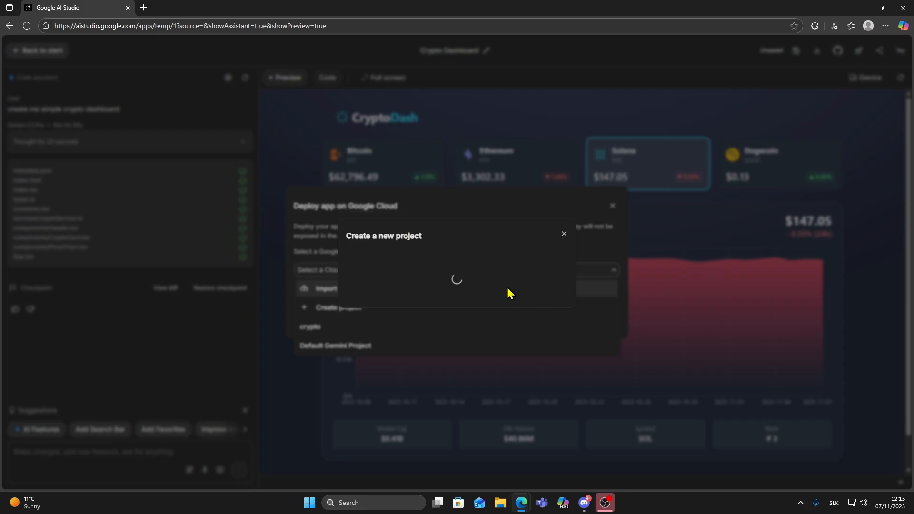
{"action": "left_click", "coordinate": [564, 233]}
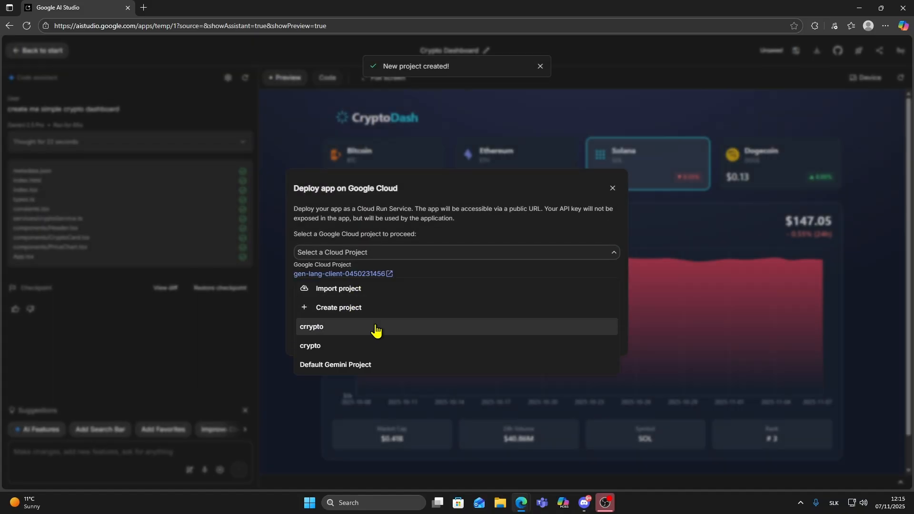
Select the 'crrypto' project as the deployment target
{"action": "left_click", "coordinate": [311, 326]}
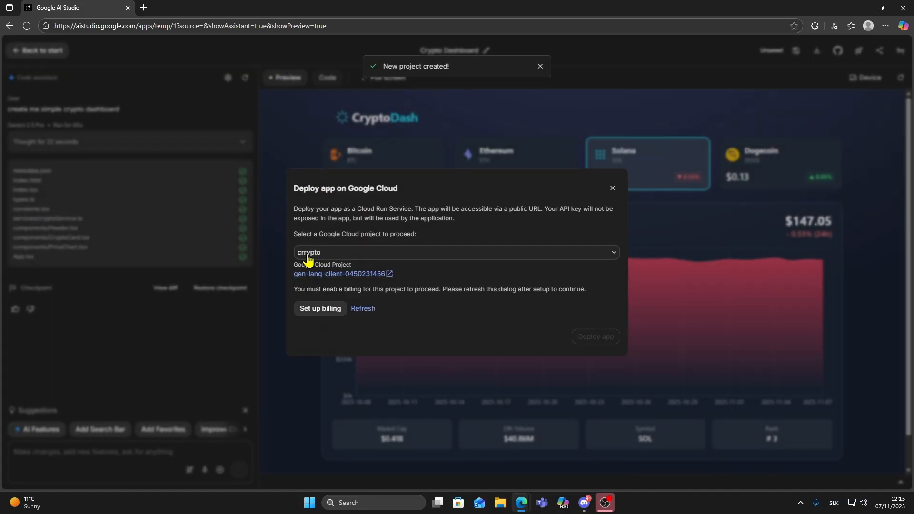
{"action": "mouse_move", "coordinate": [384, 301]}
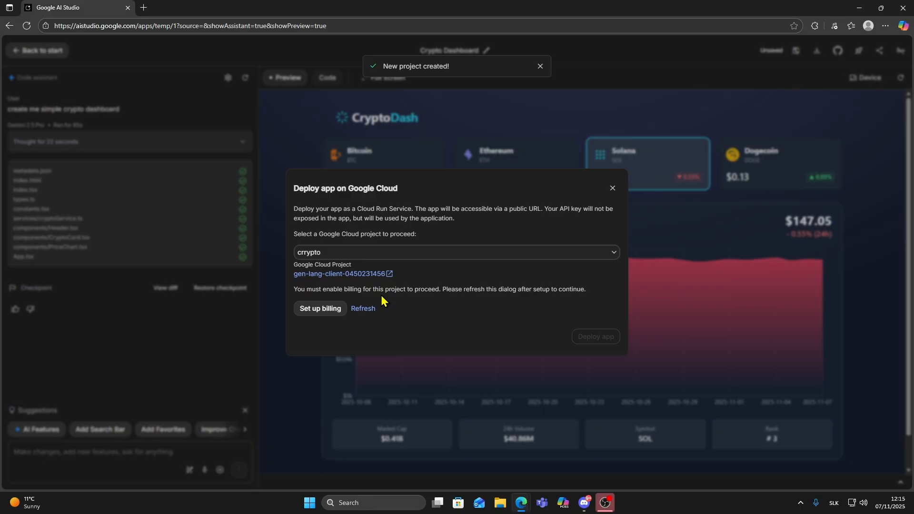
{"action": "mouse_move", "coordinate": [312, 319]}
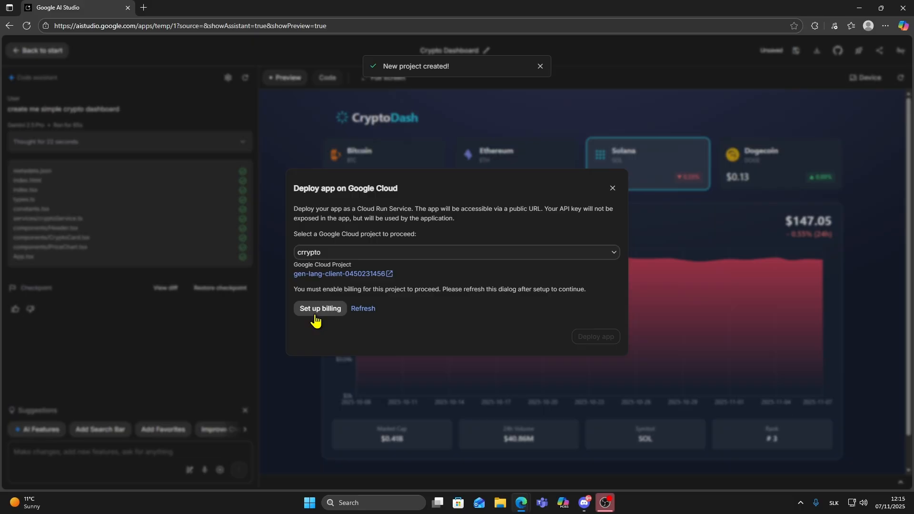
Start billing setup, accept the terms, and begin the free trial
{"action": "left_click", "coordinate": [320, 309]}
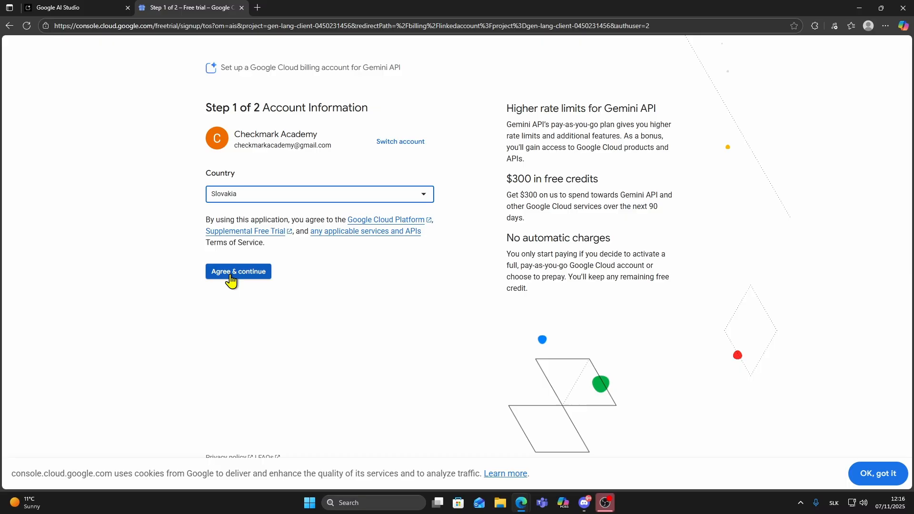
{"action": "left_click", "coordinate": [238, 271]}
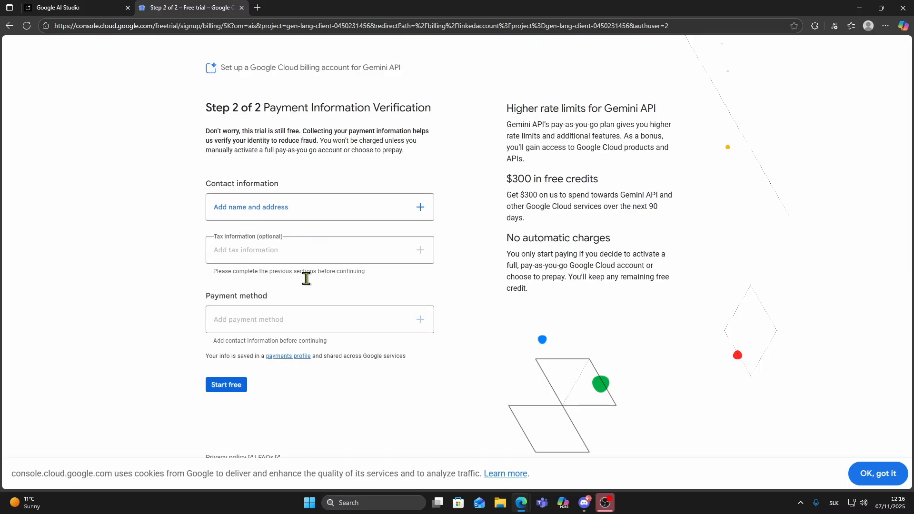
{"action": "mouse_move", "coordinate": [219, 392]}
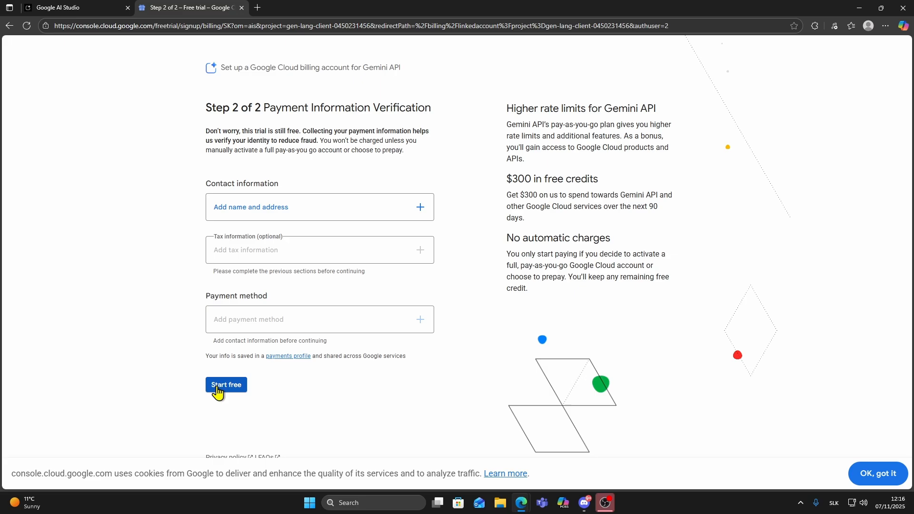
{"action": "mouse_move", "coordinate": [222, 394]}
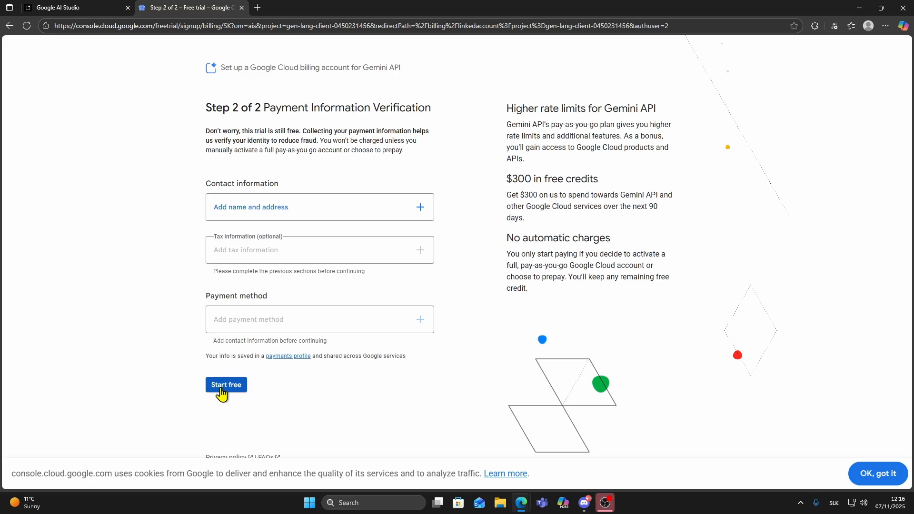
{"action": "mouse_move", "coordinate": [241, 400]}
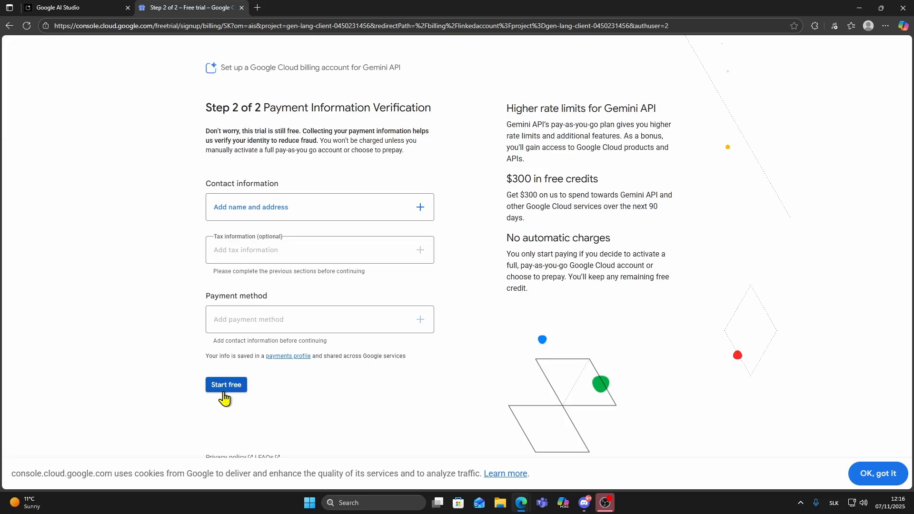
{"action": "left_click", "coordinate": [62, 7]}
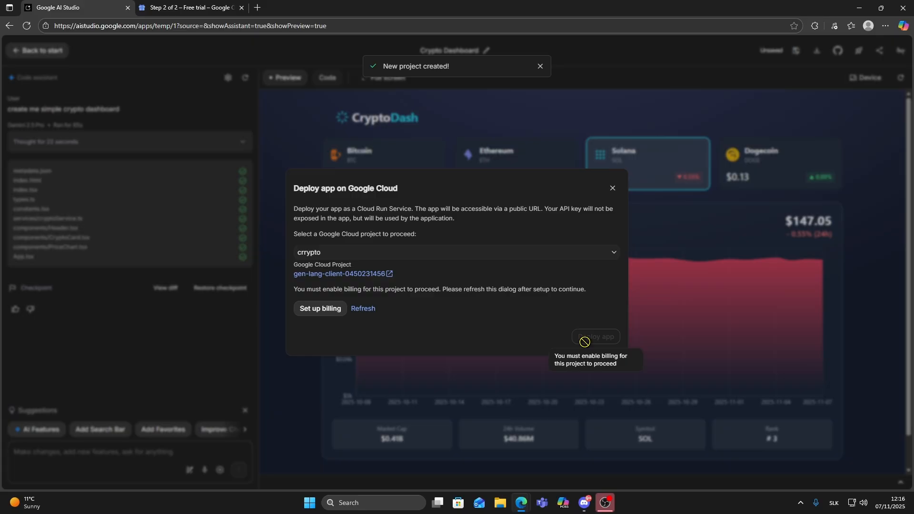
{"action": "mouse_move", "coordinate": [542, 332]}
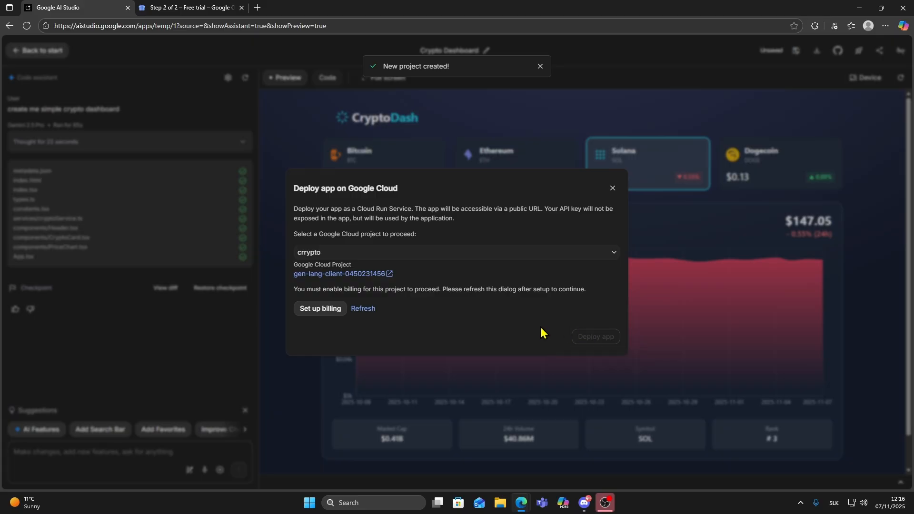
{"action": "mouse_move", "coordinate": [538, 338]}
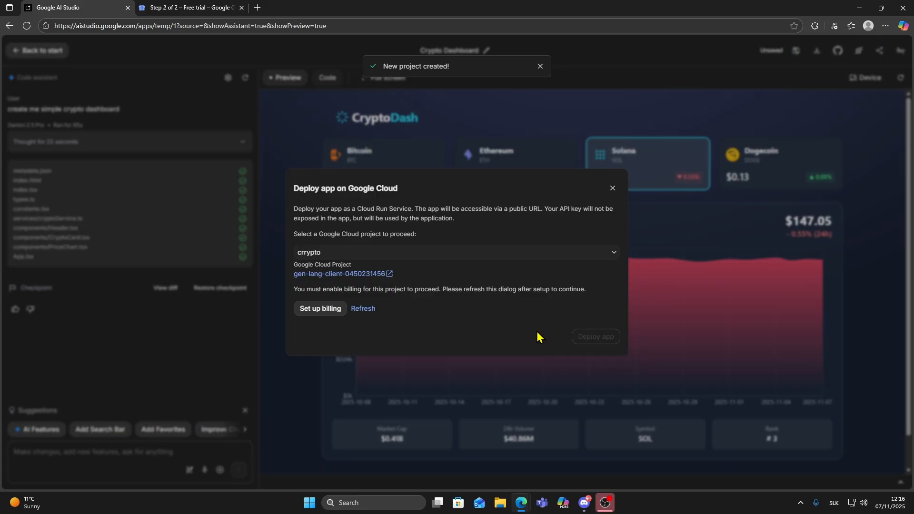